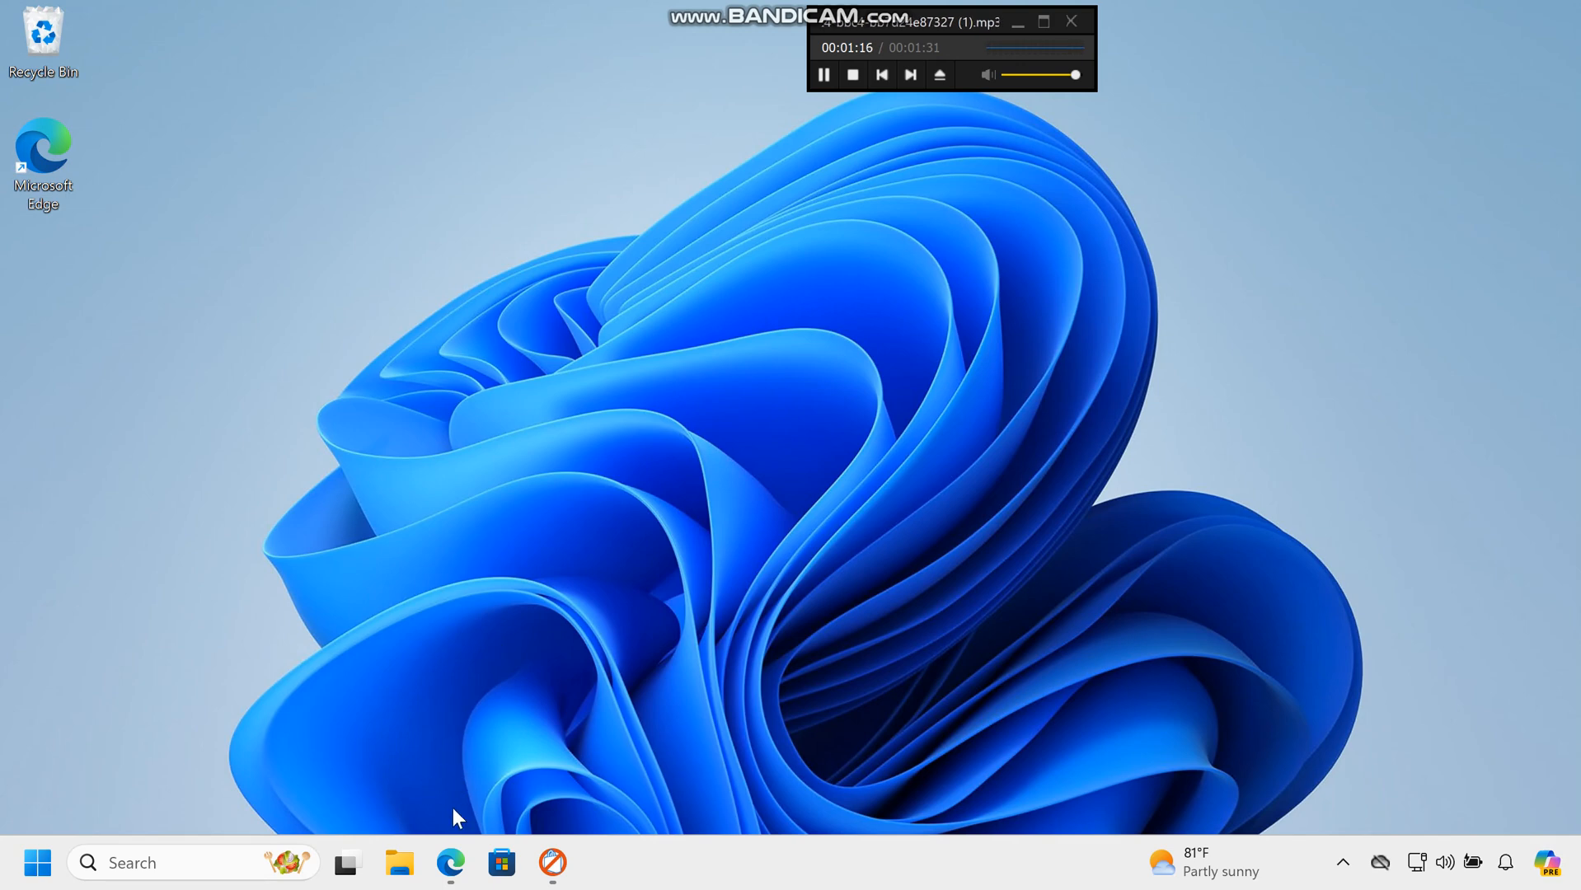
- Switch to Edge showing the oo-software.com O&O AppBuster product page with its Download offer
click(450, 862)
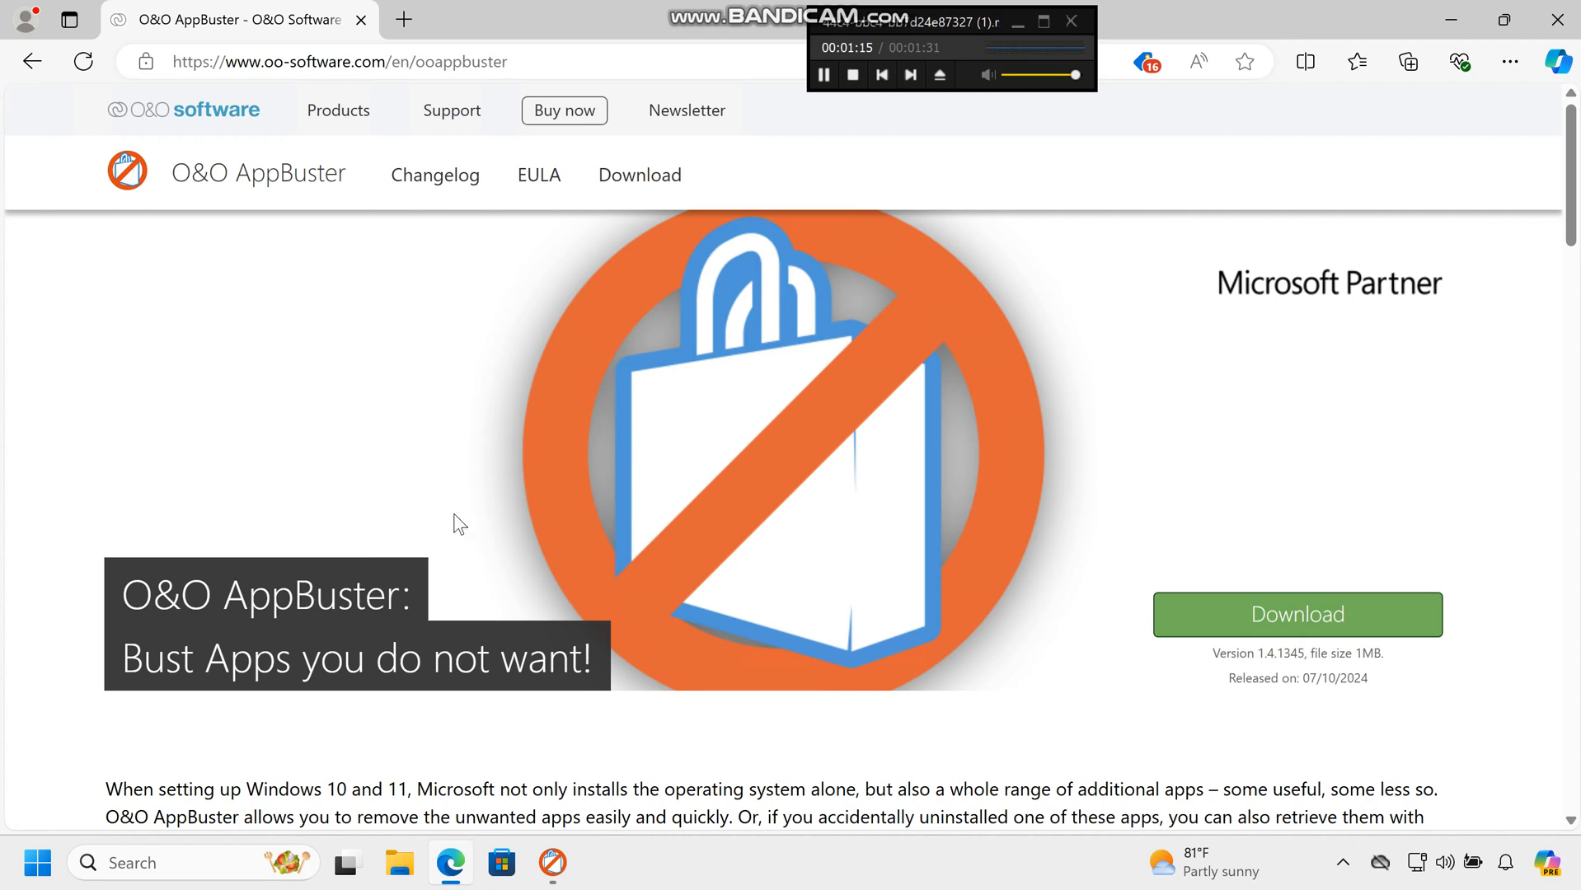
click(330, 61)
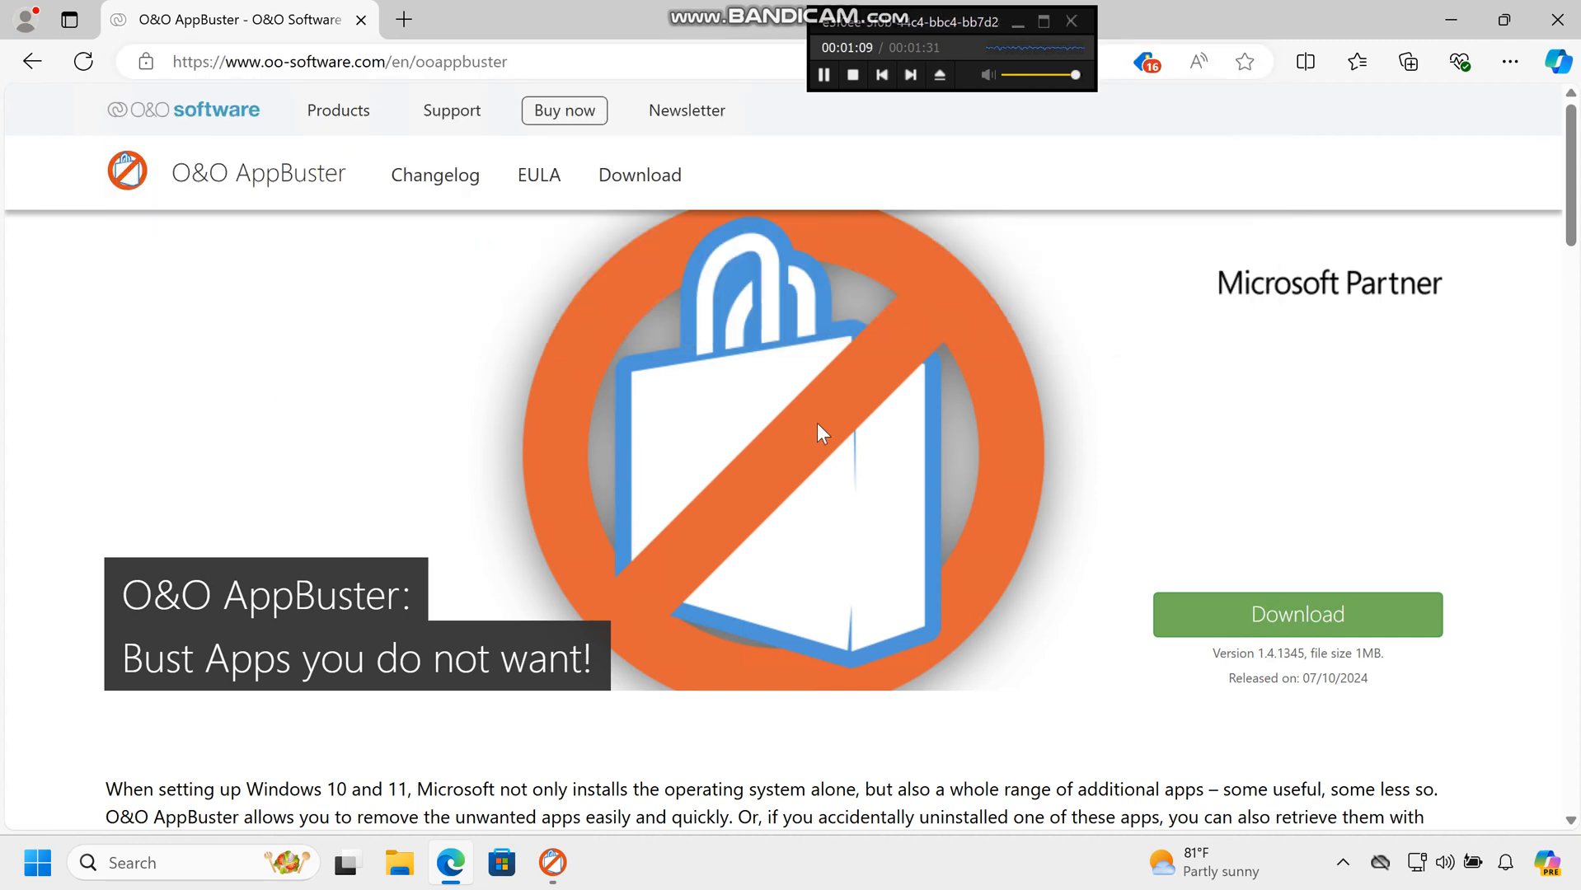
mouse_move(1269, 616)
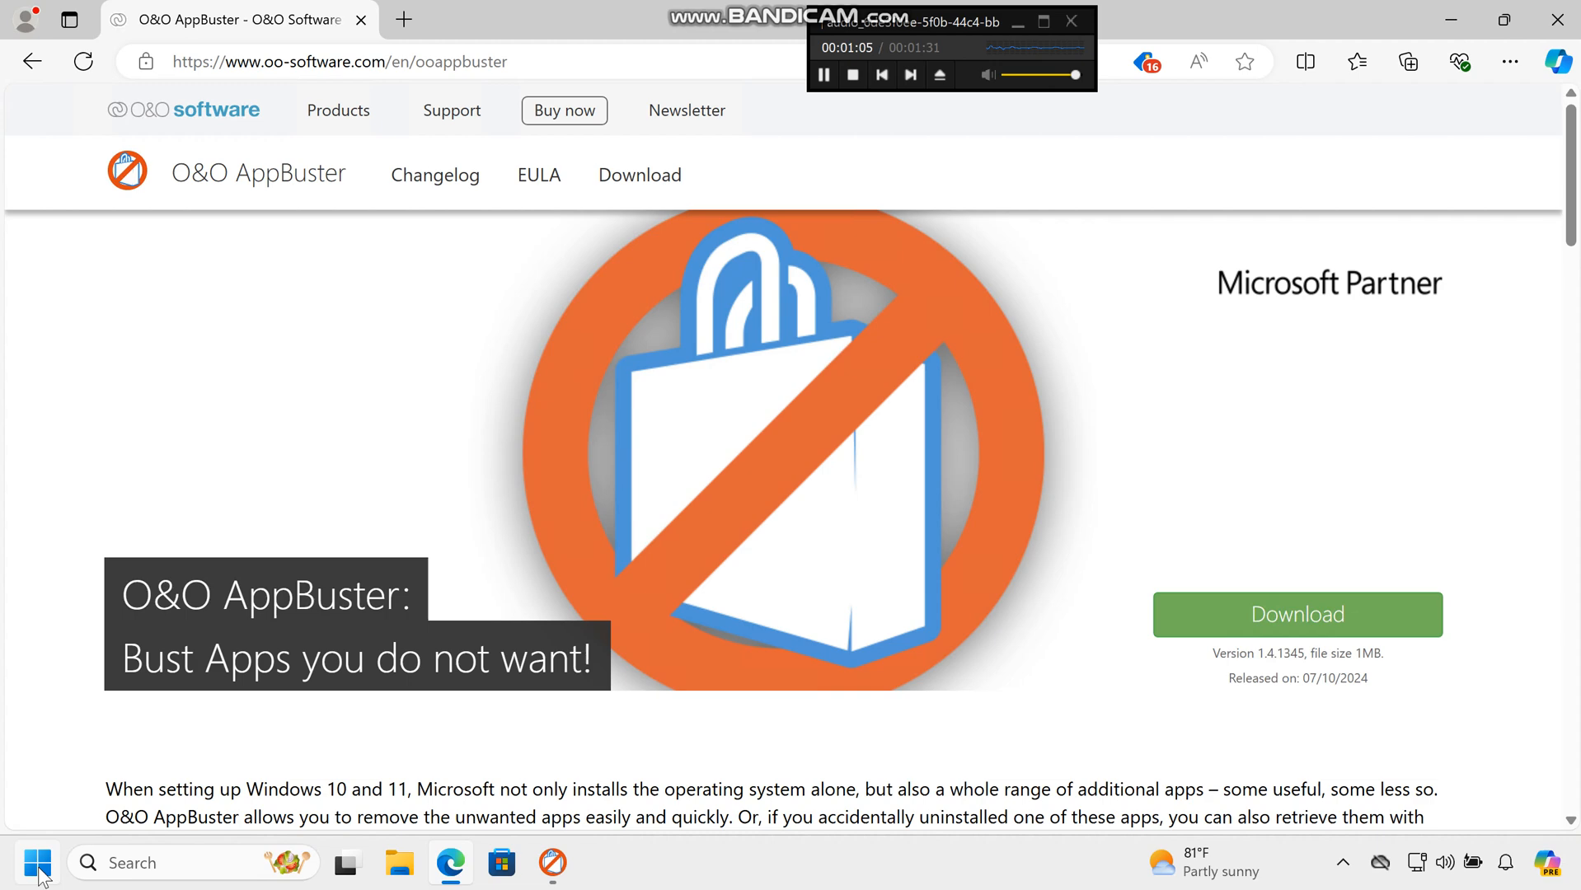
- Launch OOAPB.exe from Start search so O&O AppBuster lists the 58 installed apps
click(36, 862)
text(o)
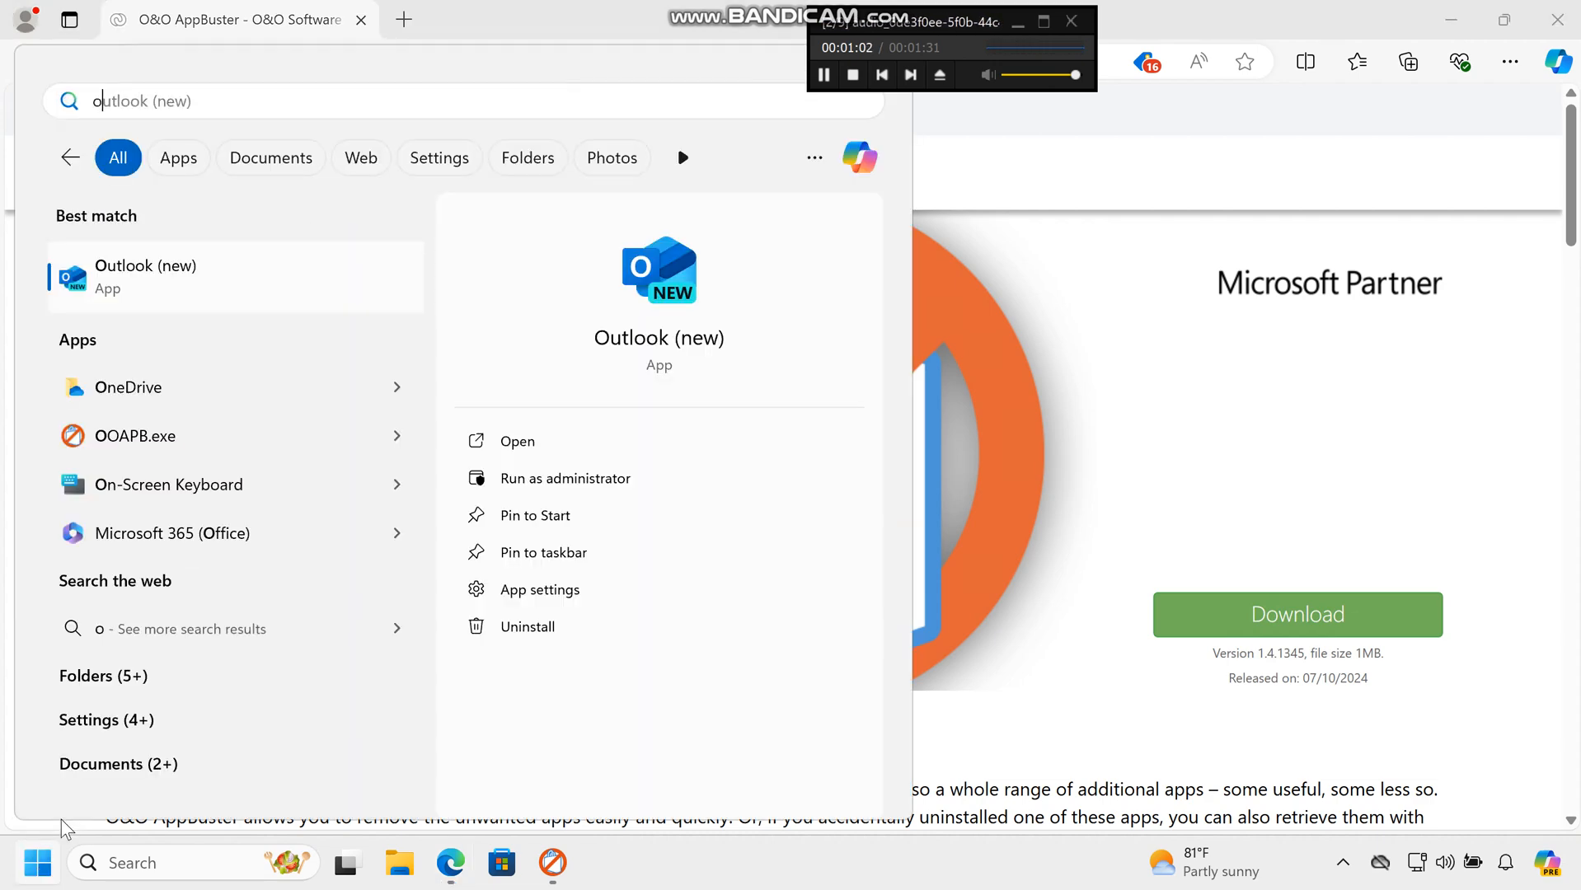
mouse_move(234, 422)
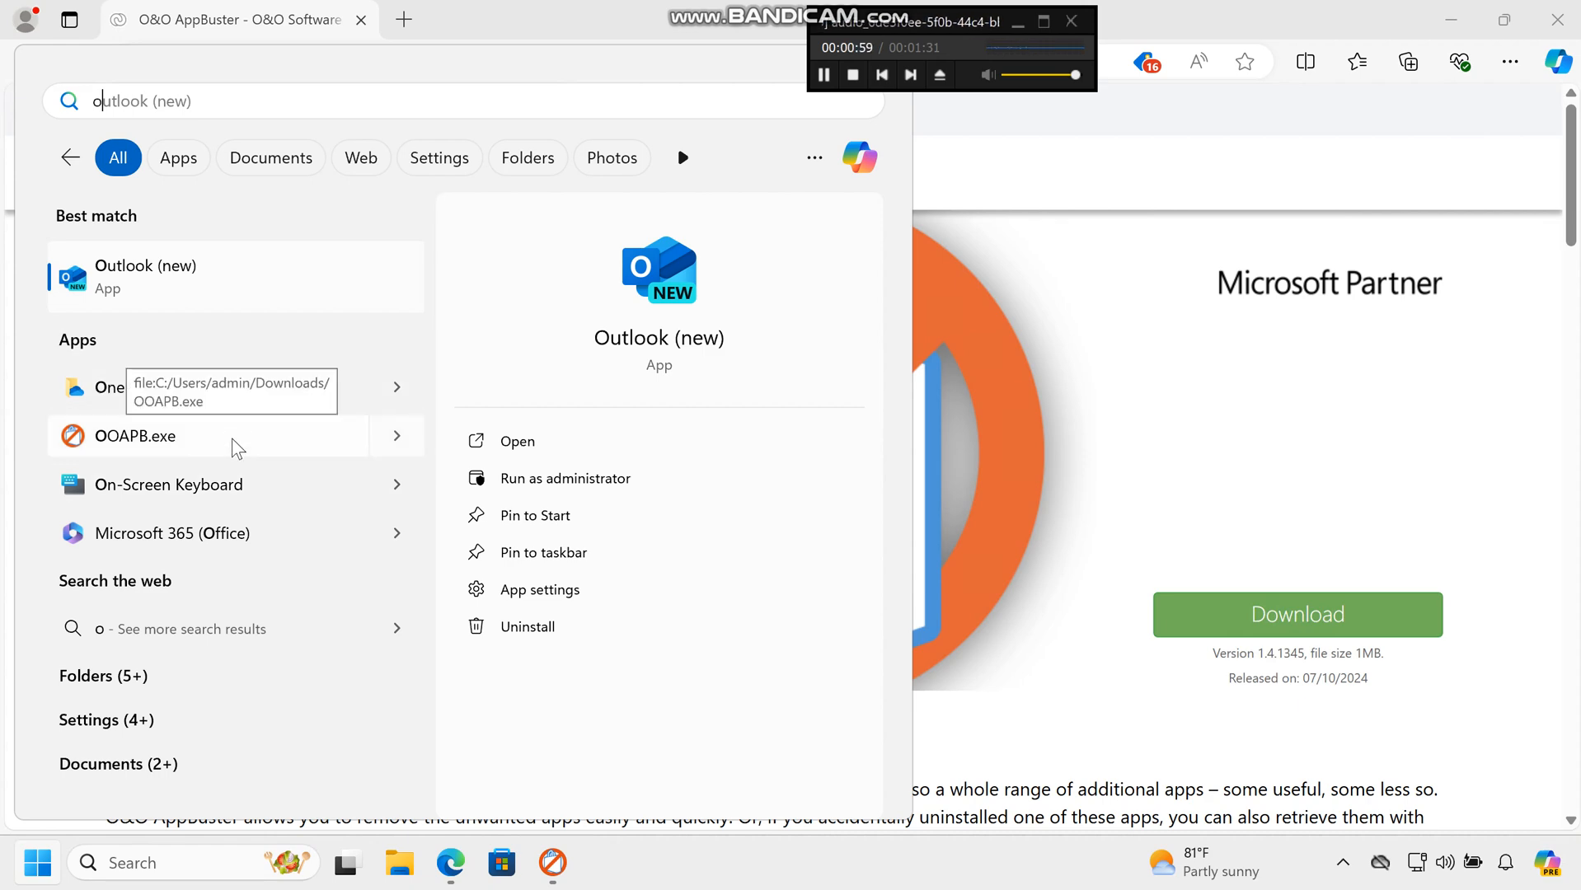
click(135, 435)
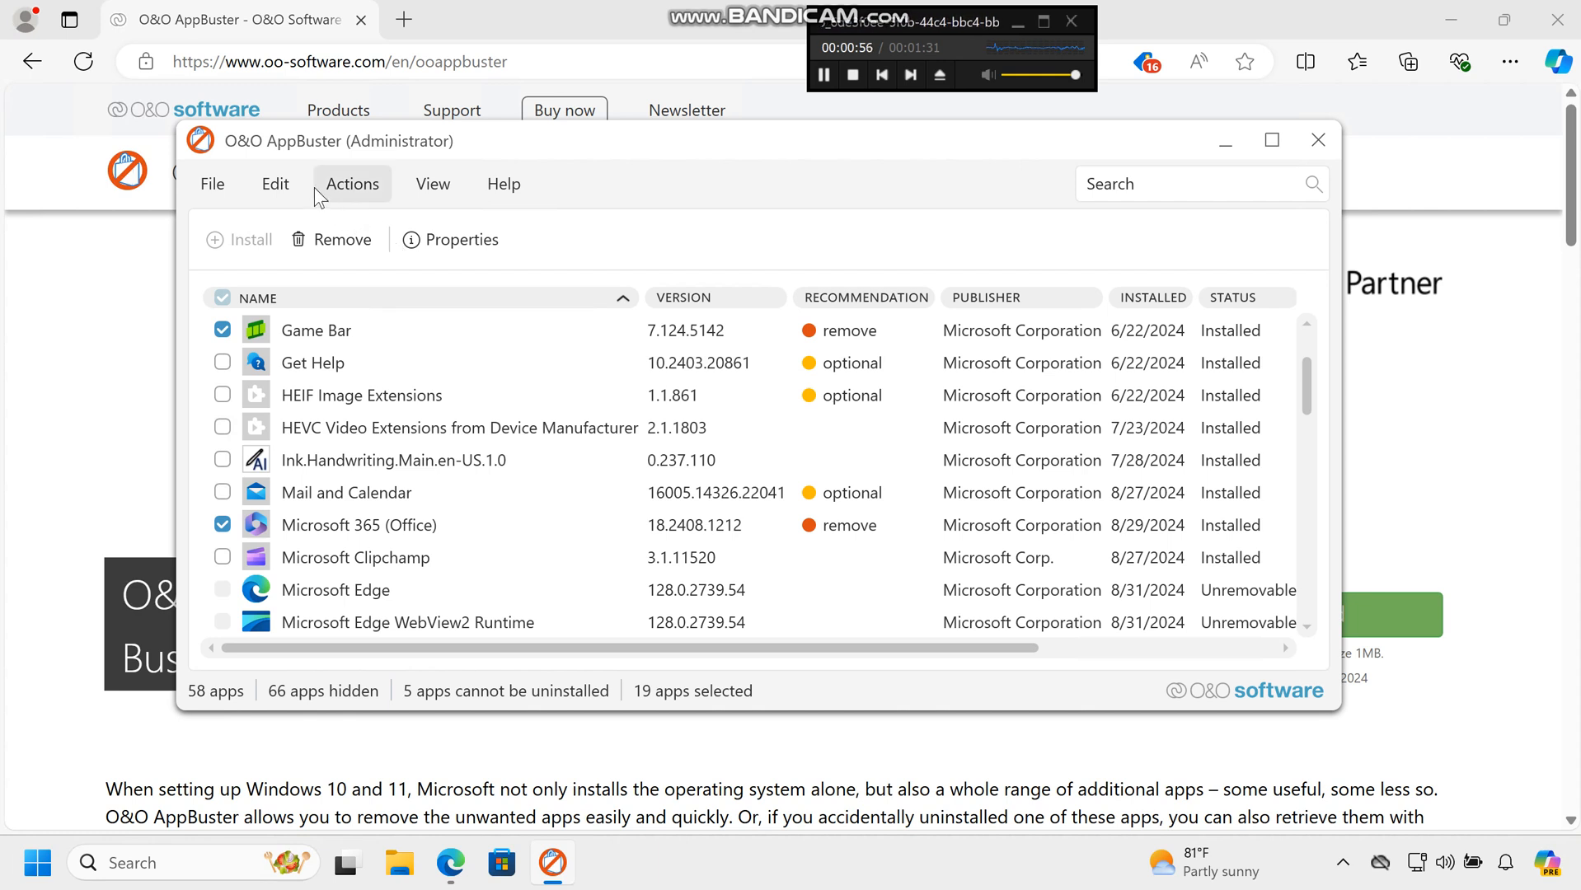
click(351, 183)
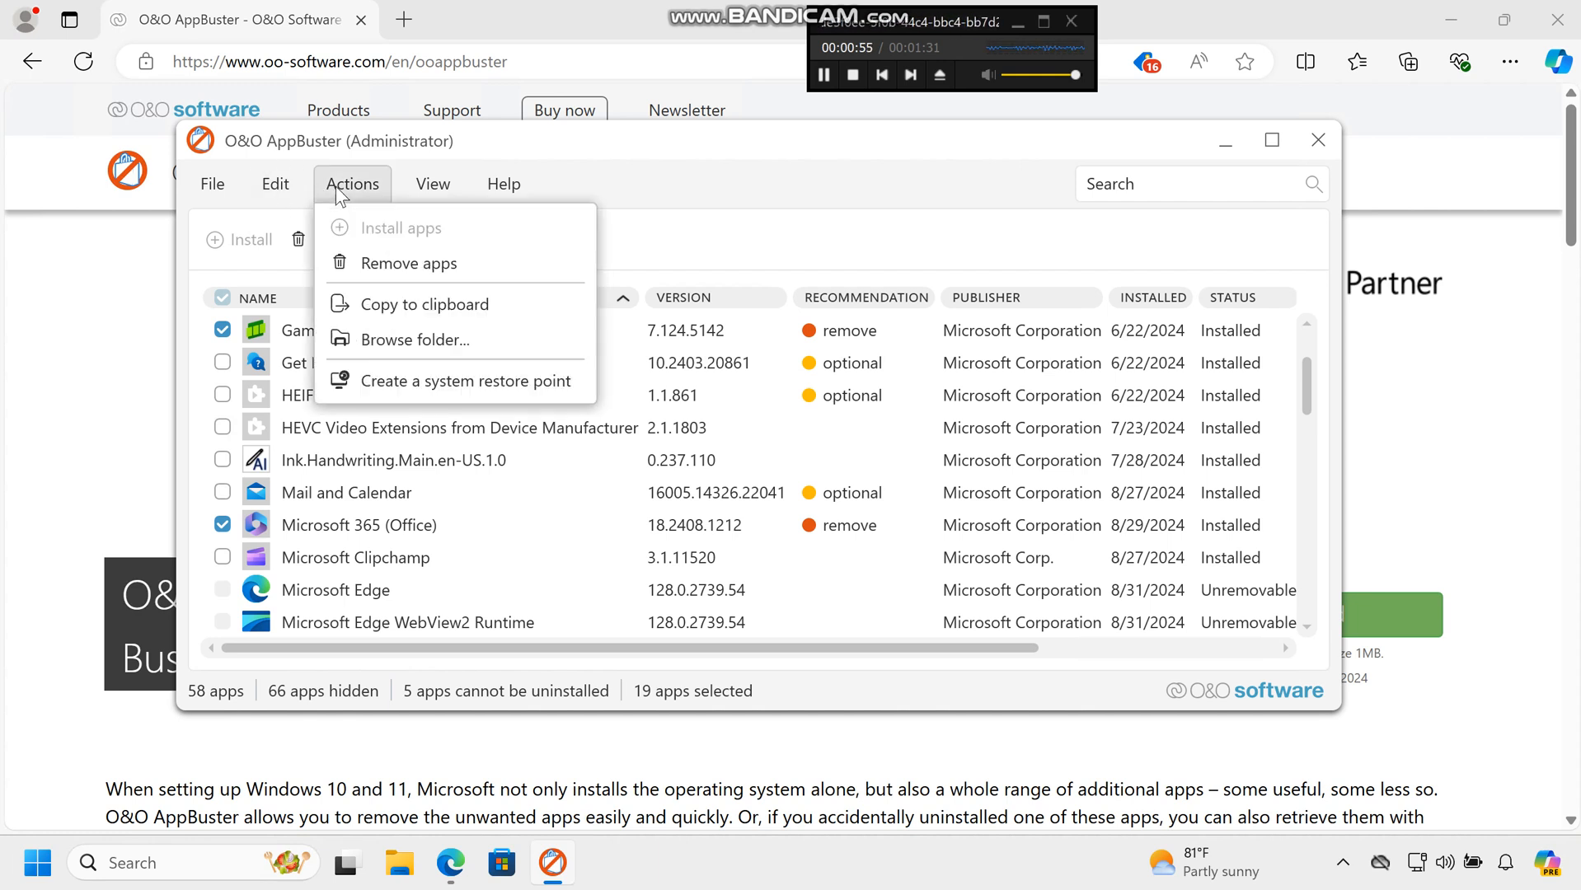
click(276, 183)
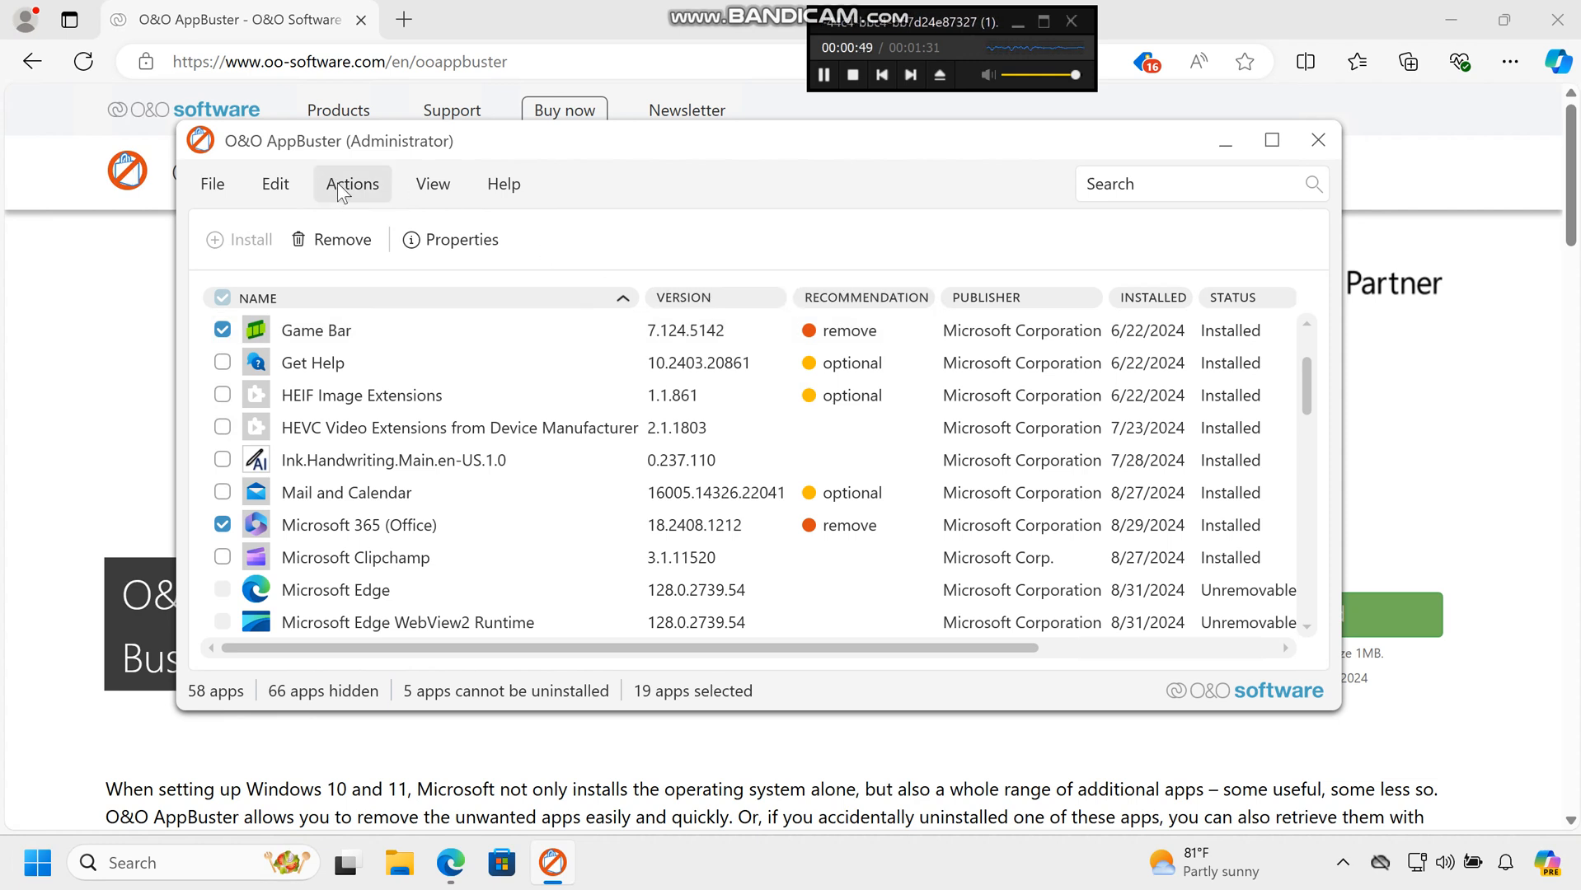
click(275, 183)
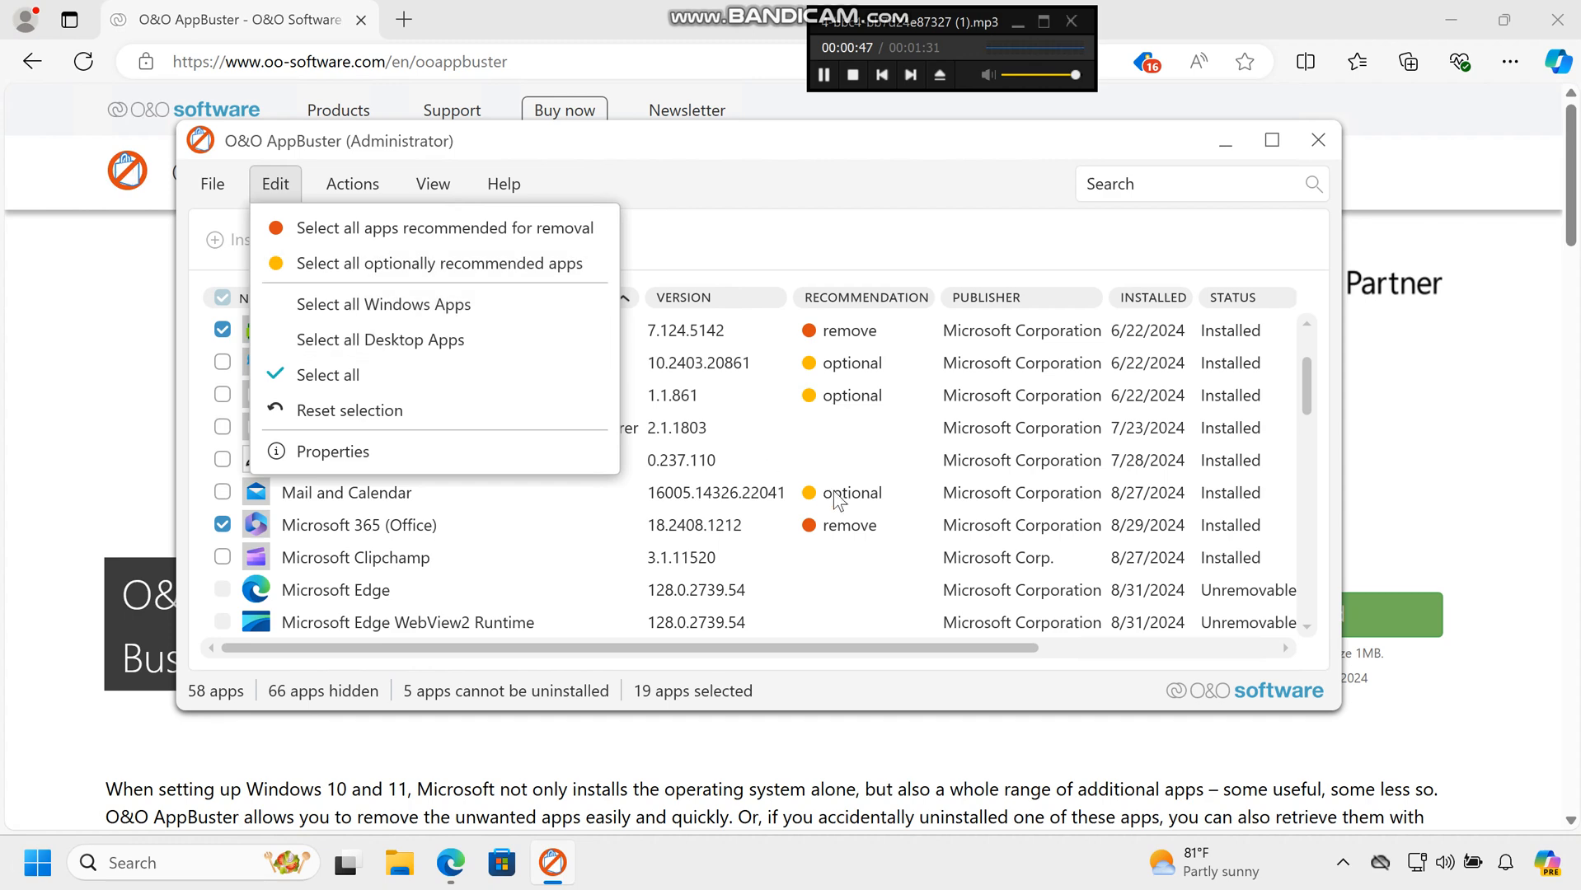
click(275, 183)
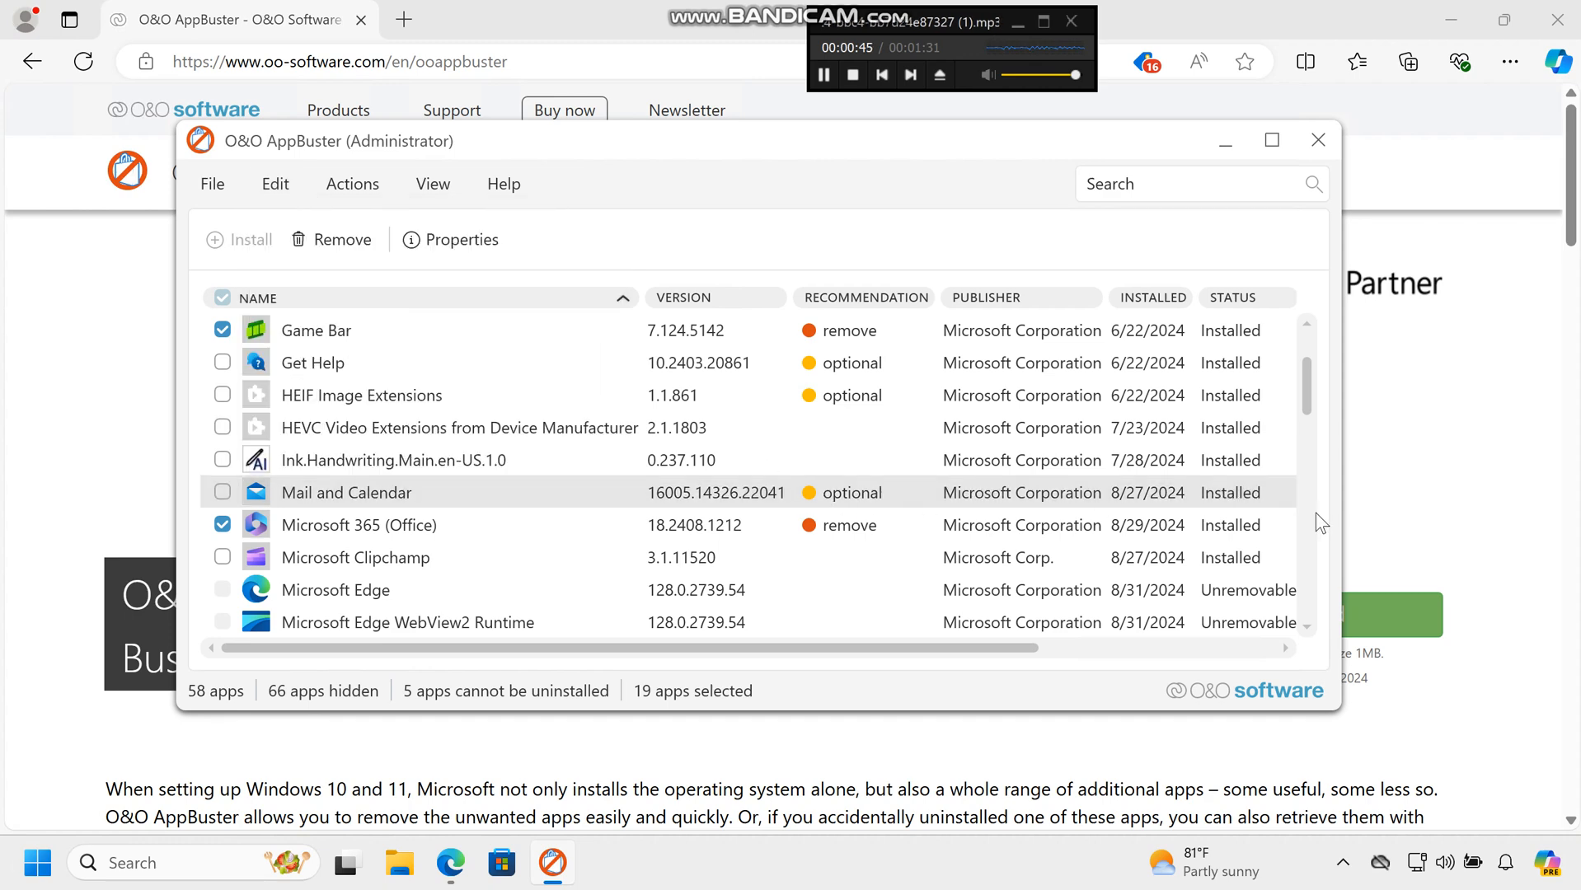
scroll(down, 3)
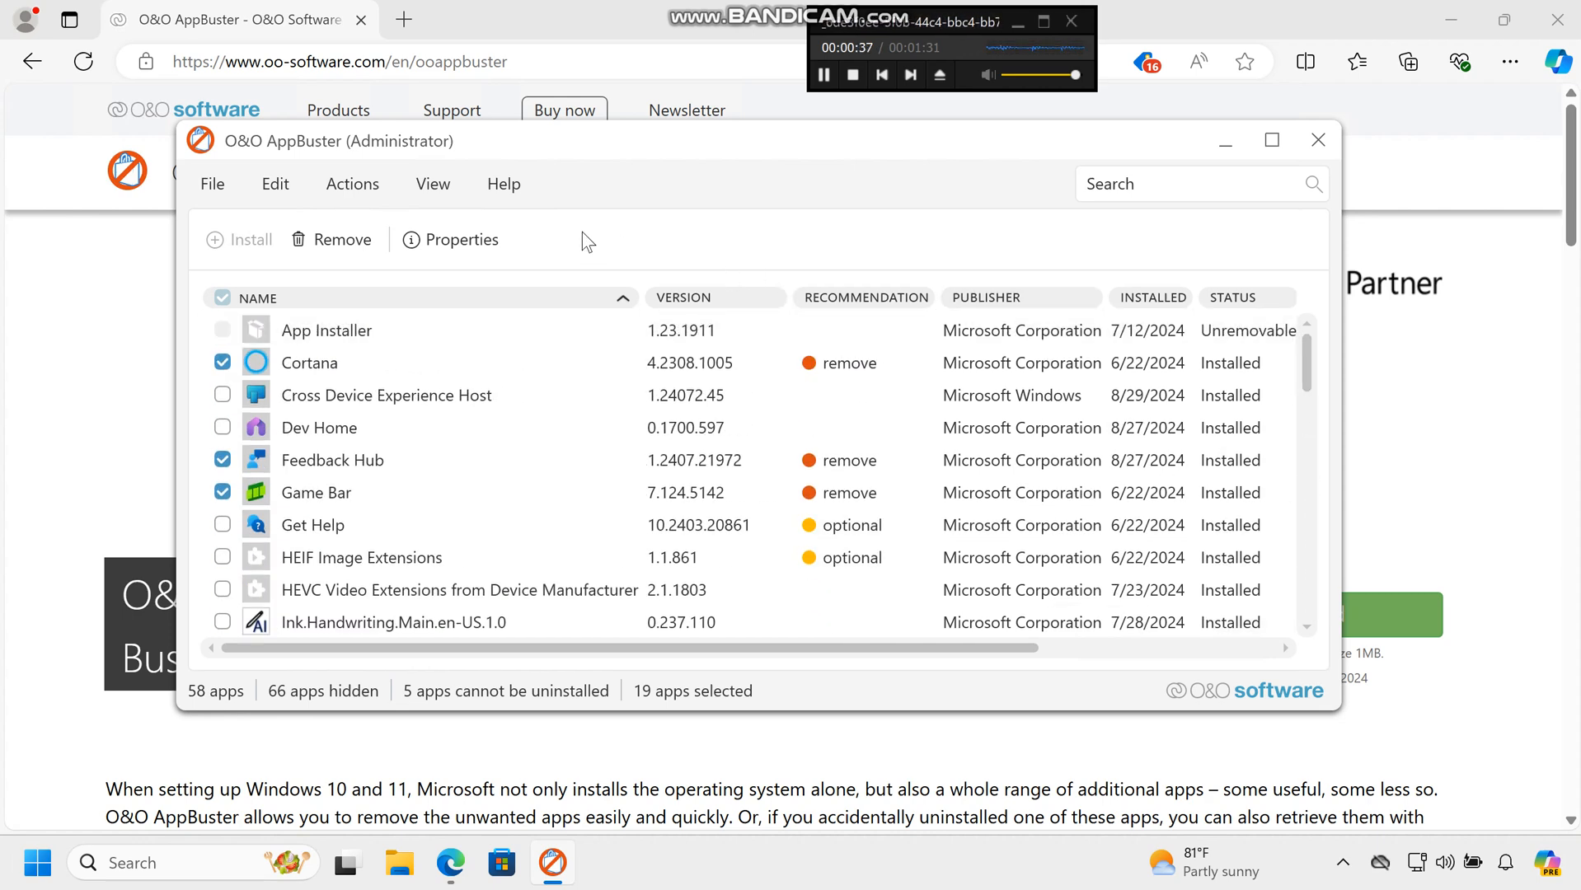
- Review the checked apps in the list and choose Remove for the 19 selected apps
click(351, 183)
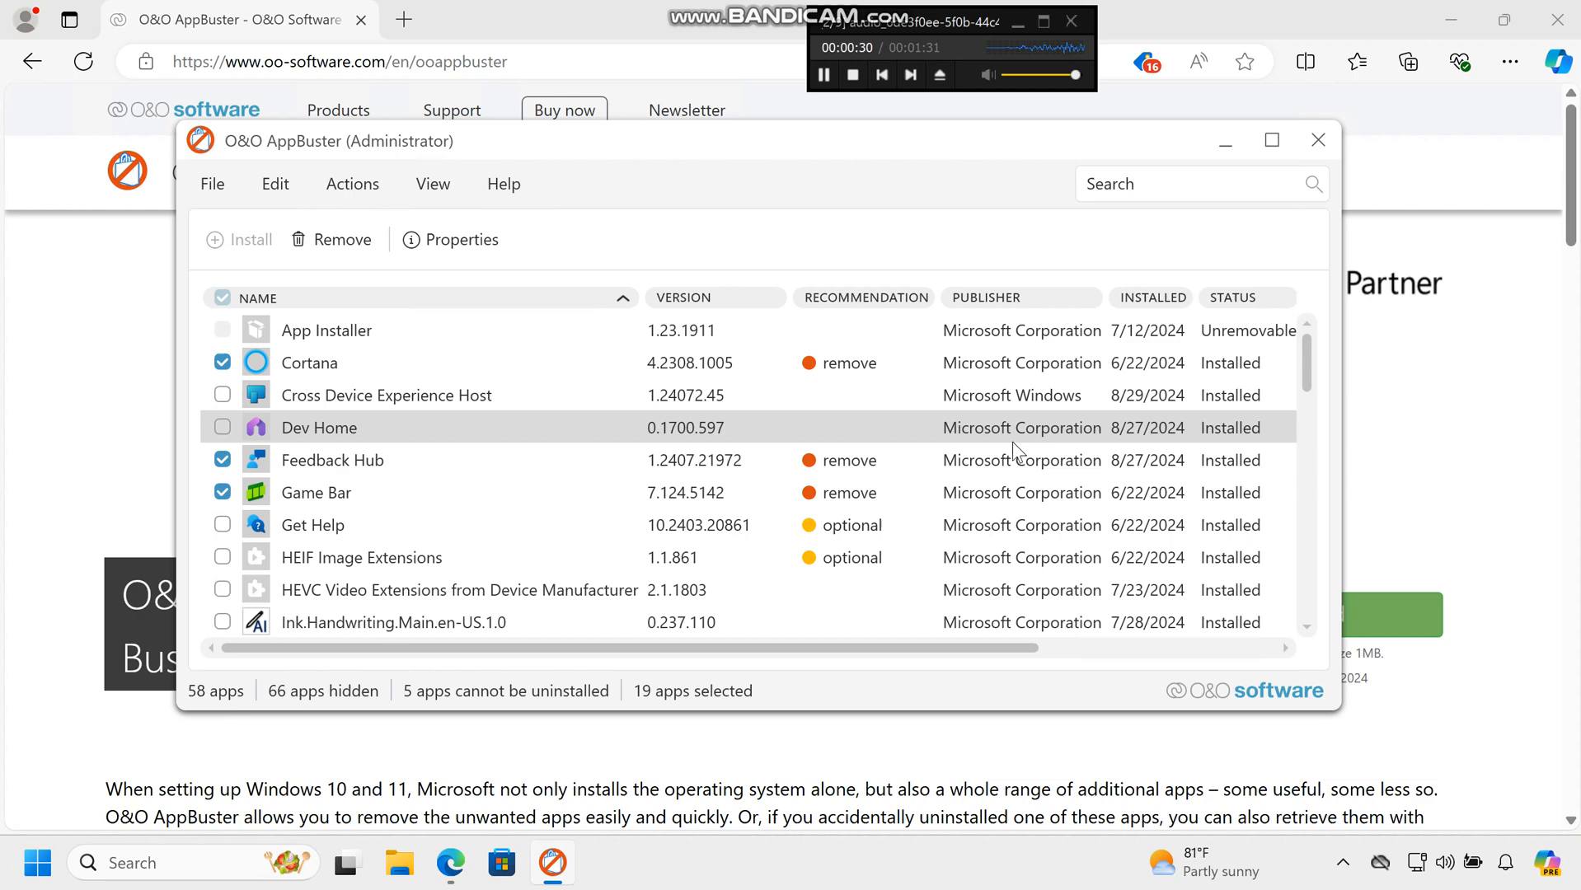
scroll(down, 3)
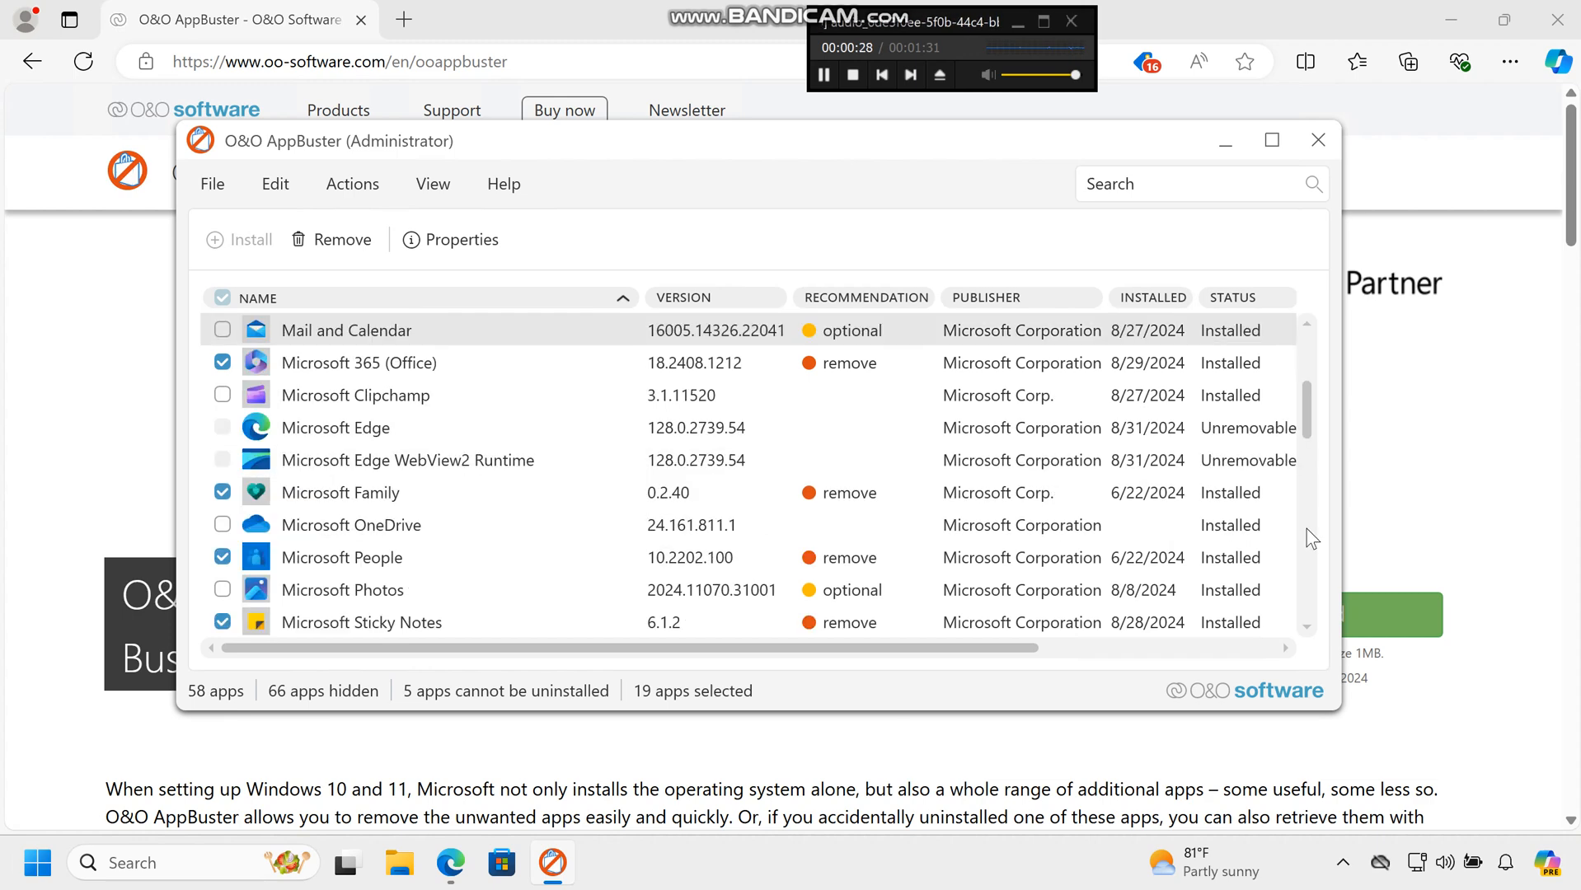
scroll(down, 3)
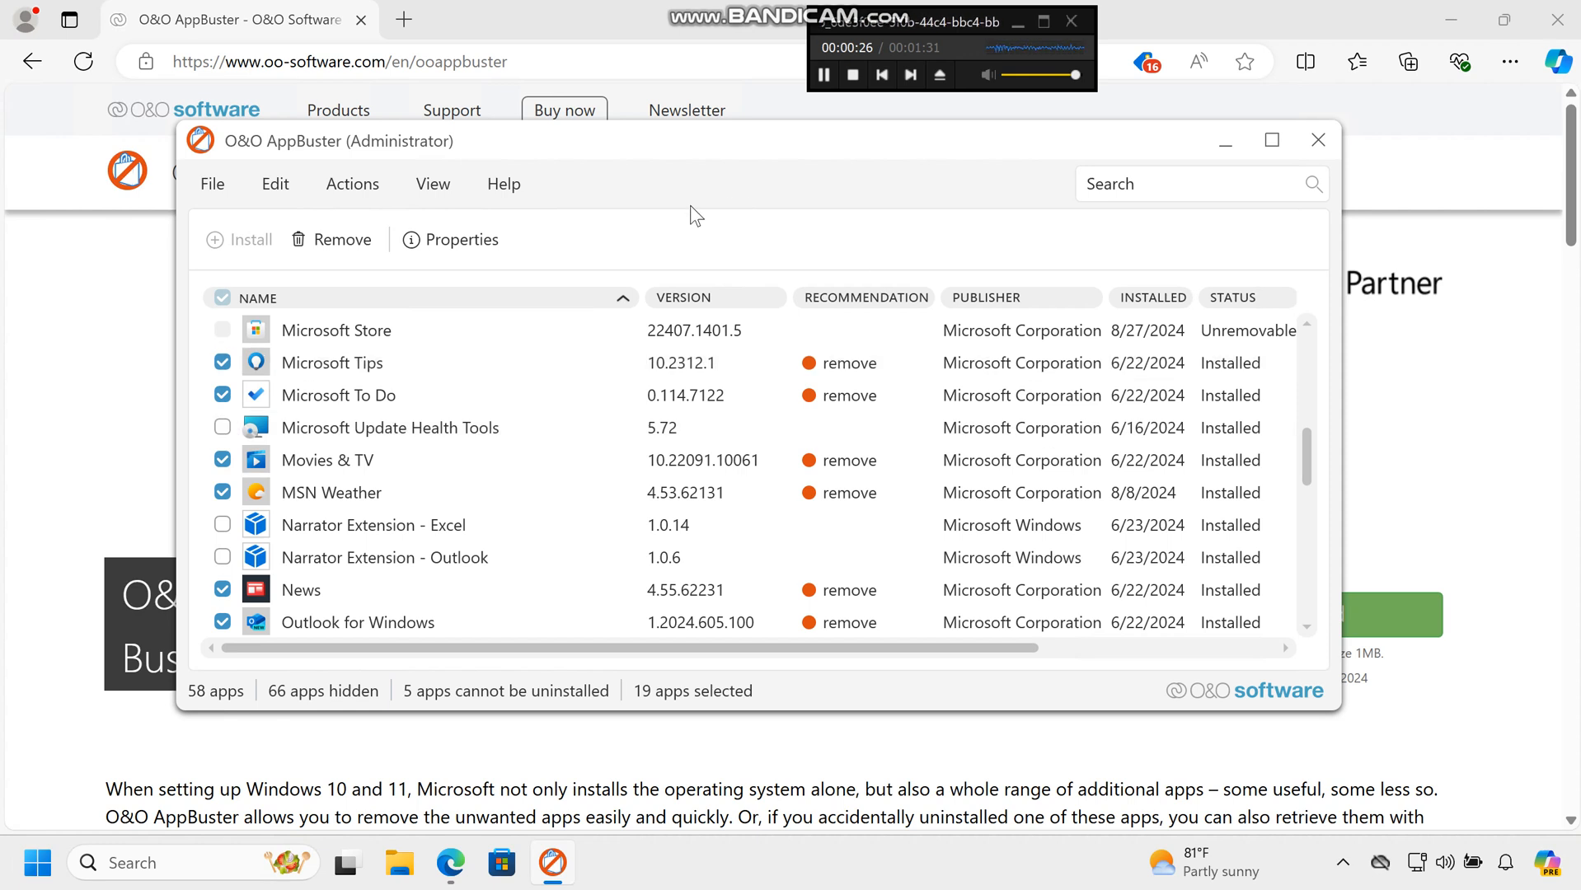
mouse_move(618, 223)
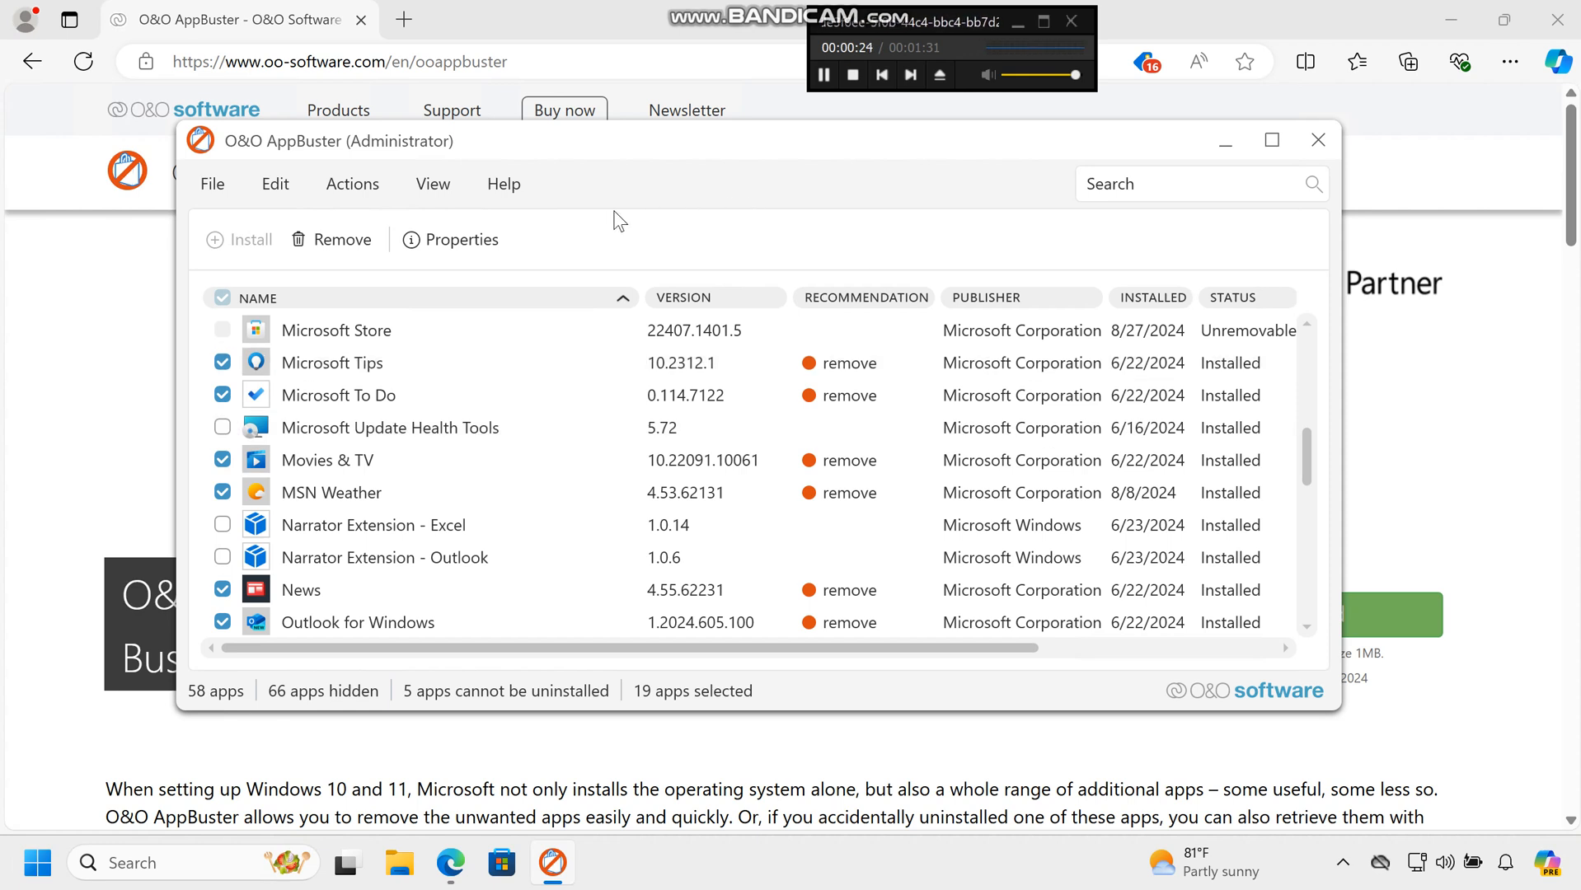
mouse_move(377, 272)
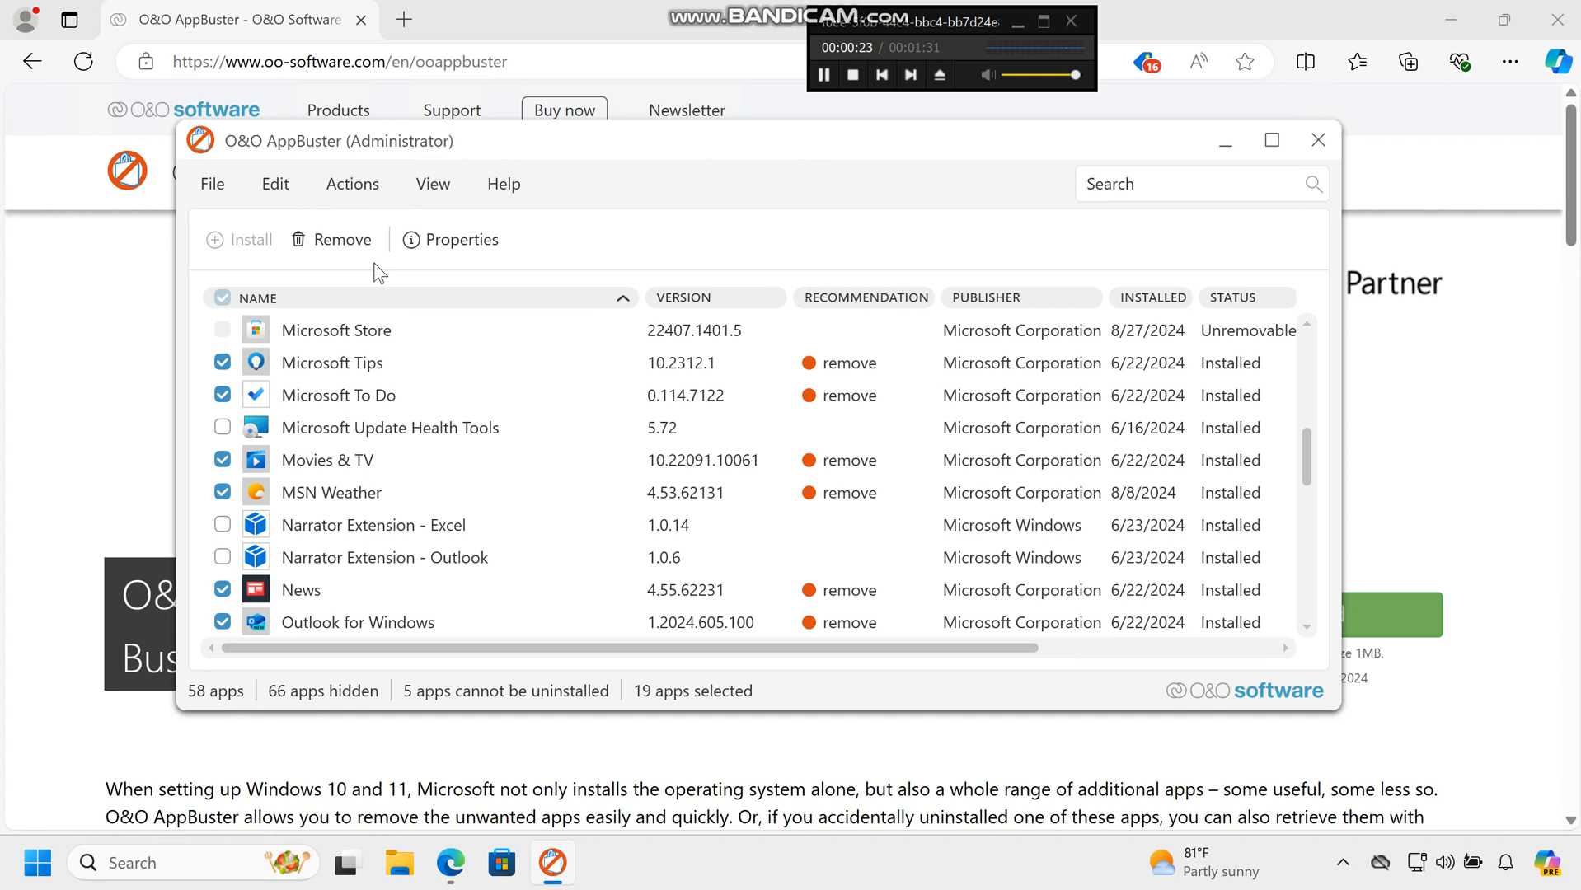
click(341, 239)
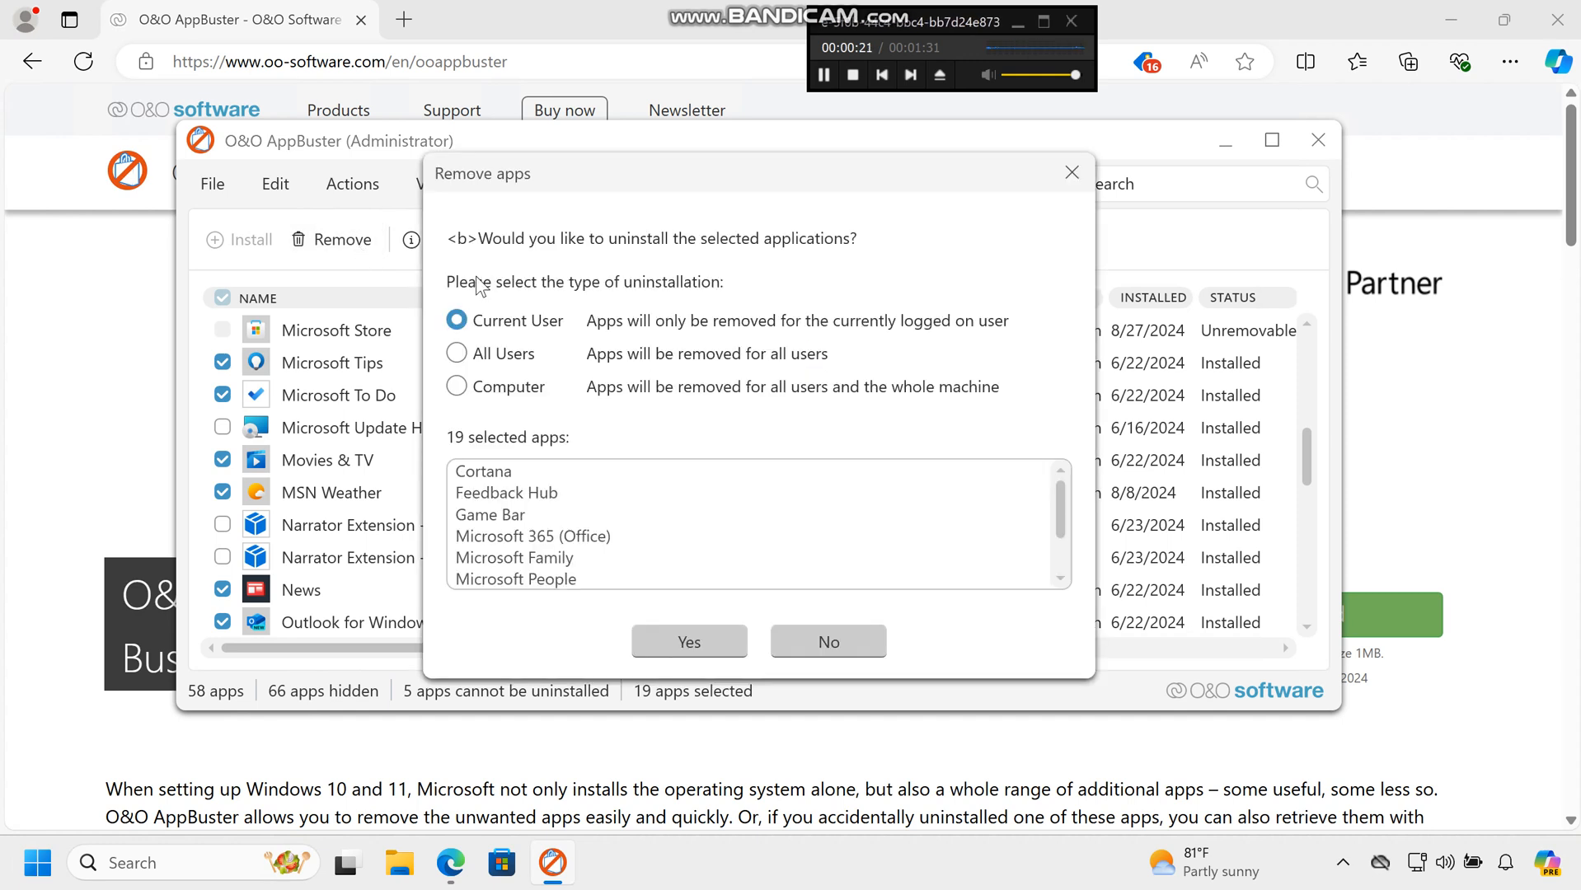
mouse_move(527, 371)
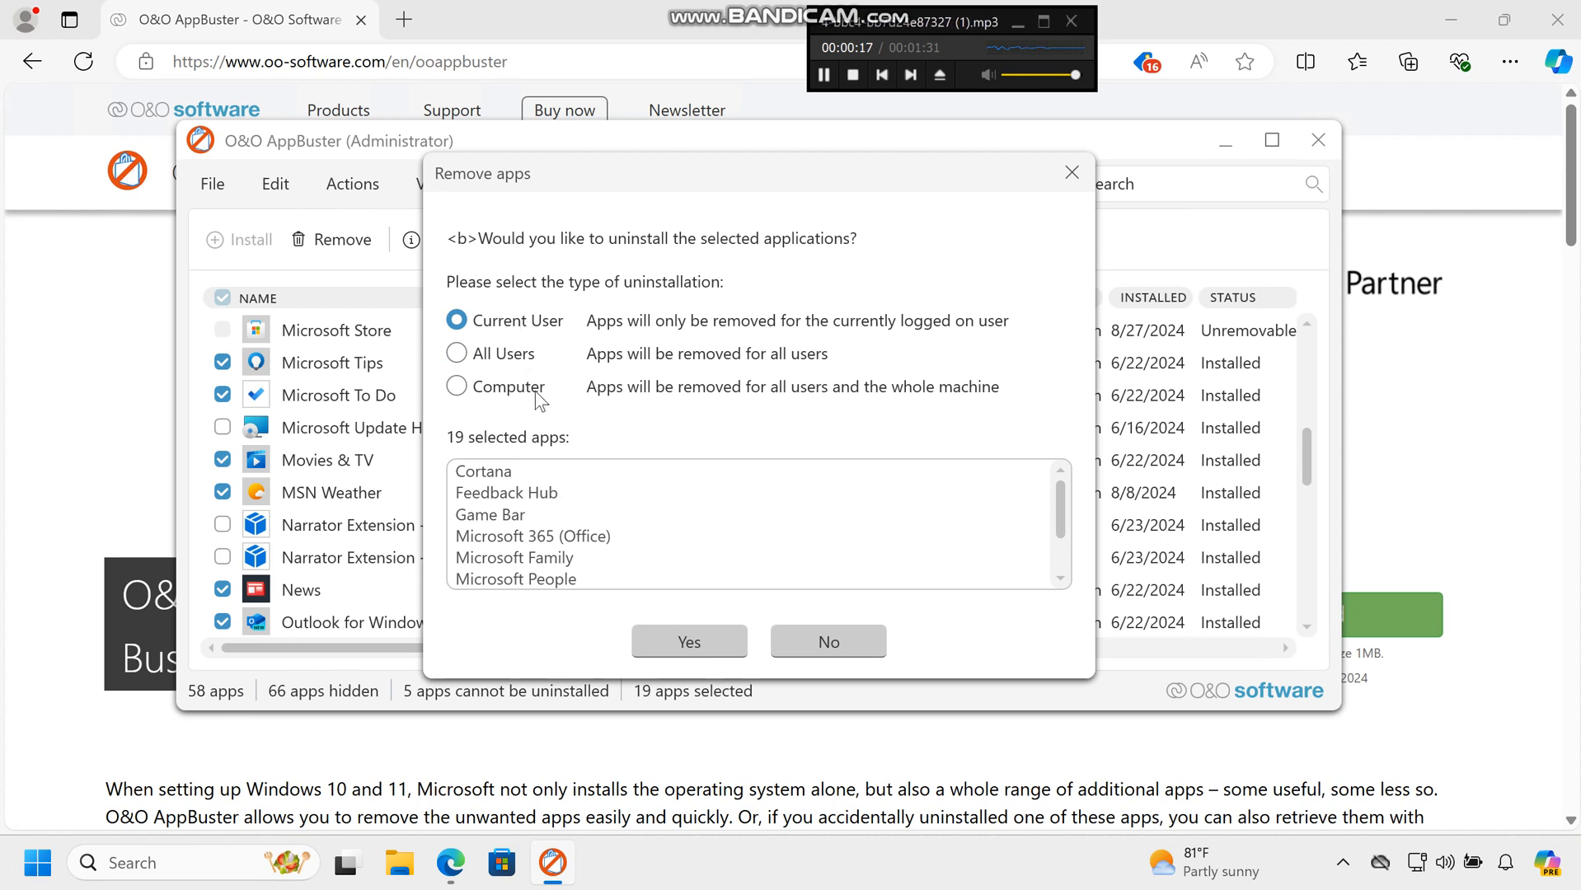
- Choose All Users removal and confirm uninstalling the 19 apps with Yes
click(455, 386)
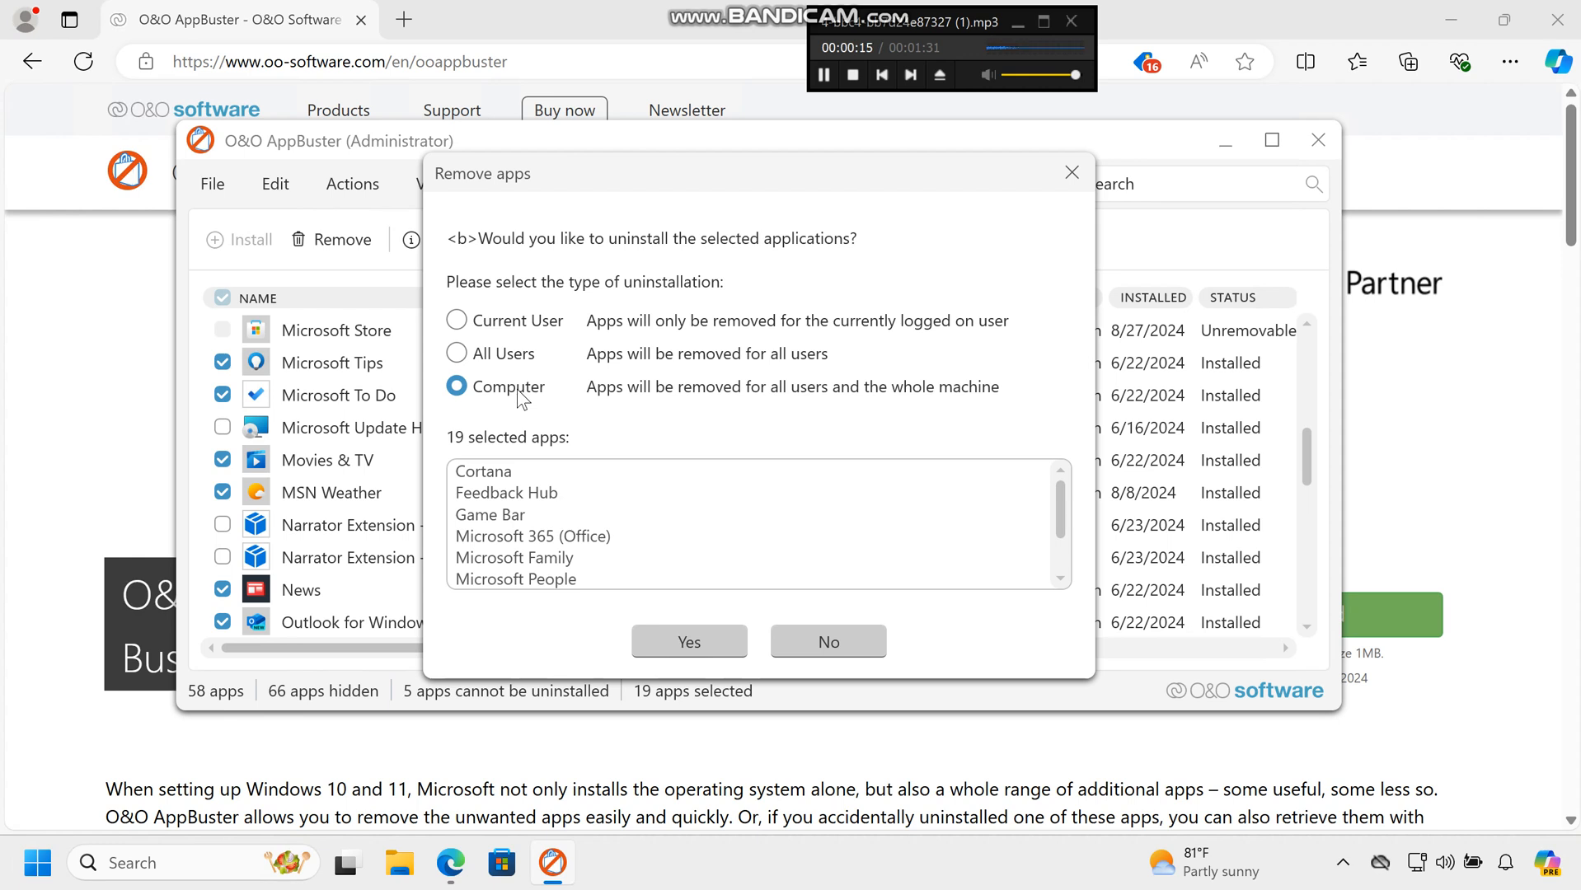
mouse_move(666, 472)
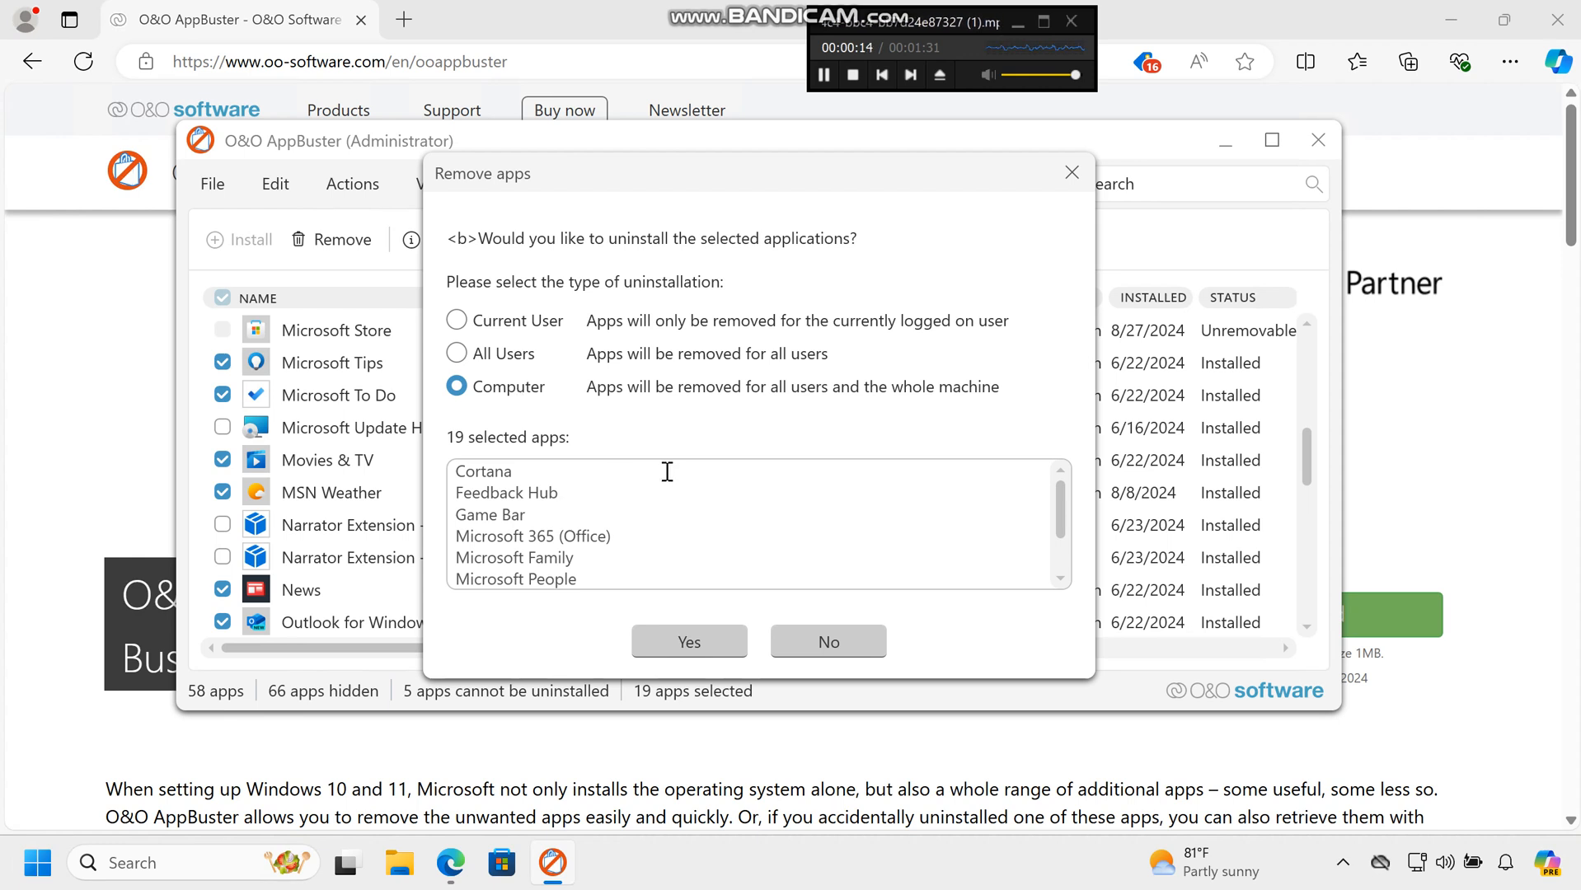
click(455, 353)
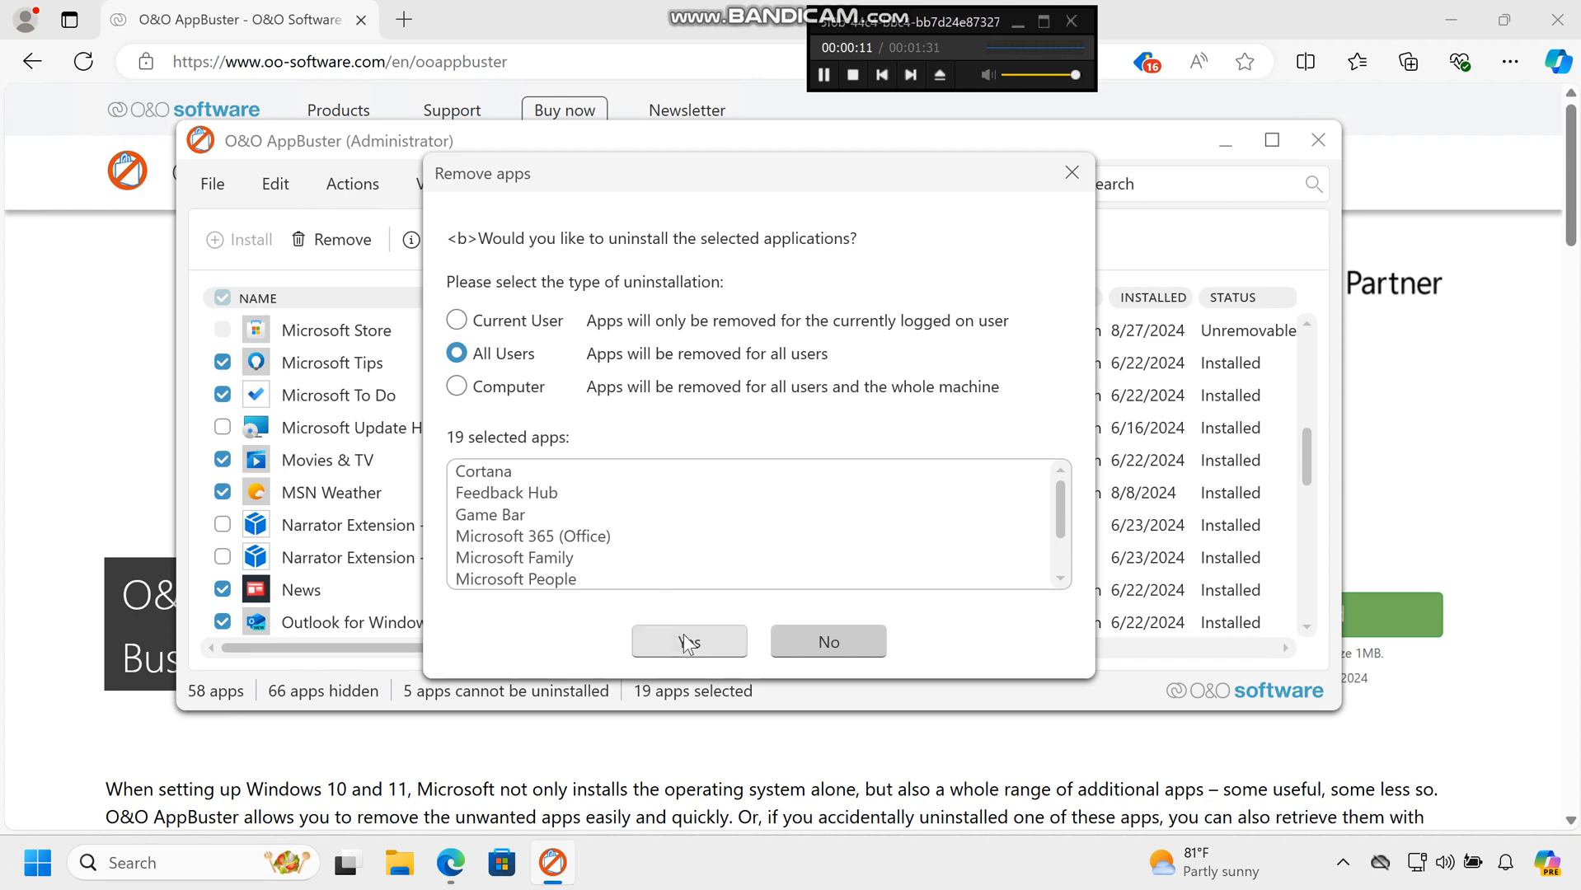
click(689, 642)
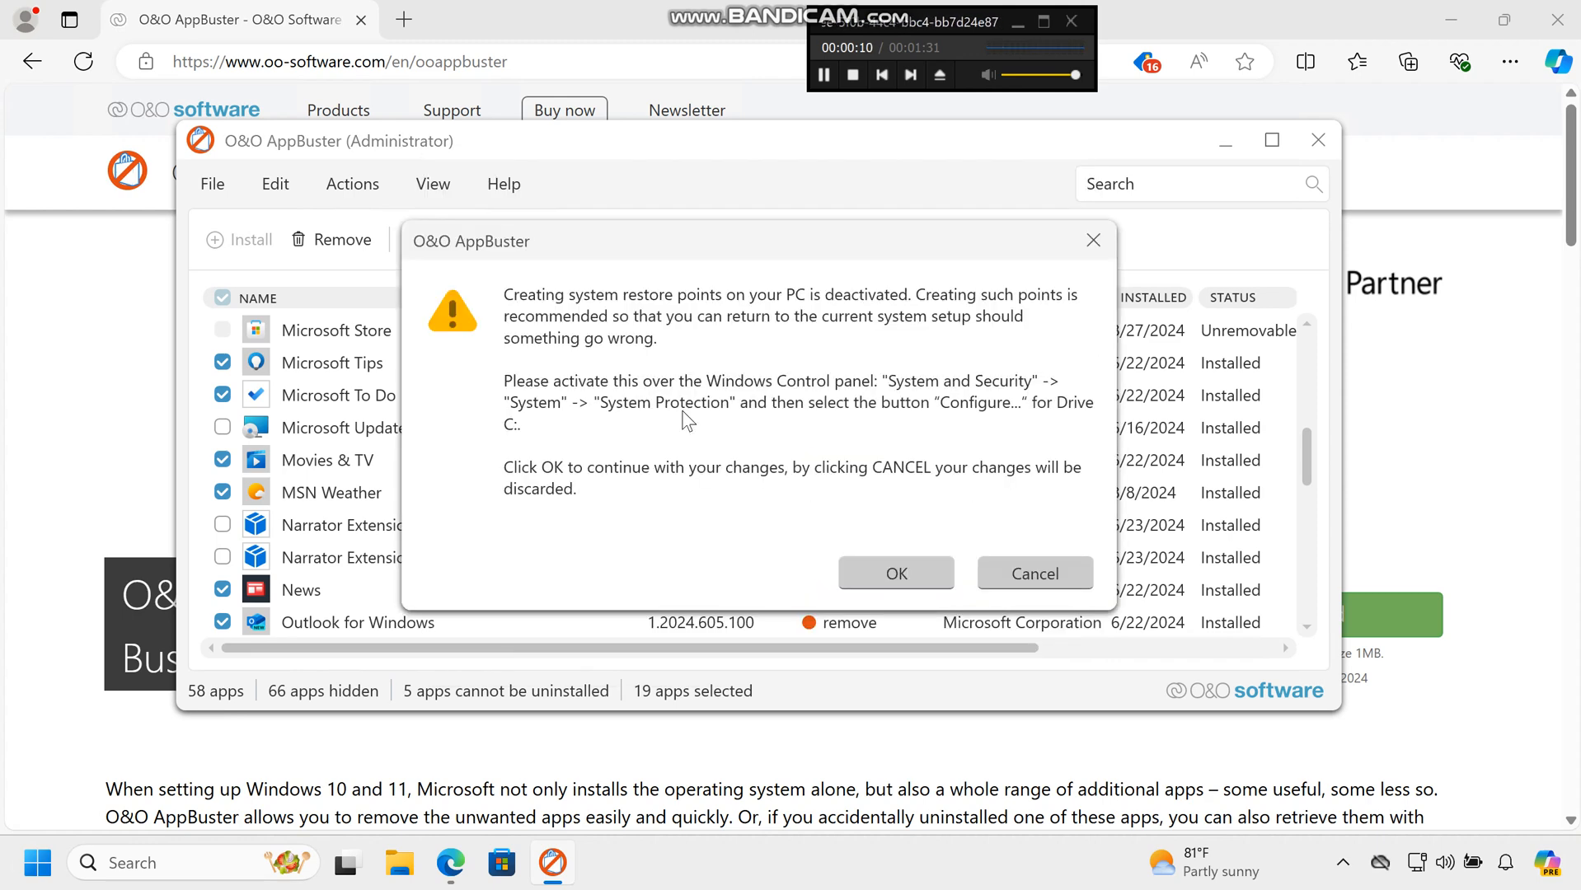